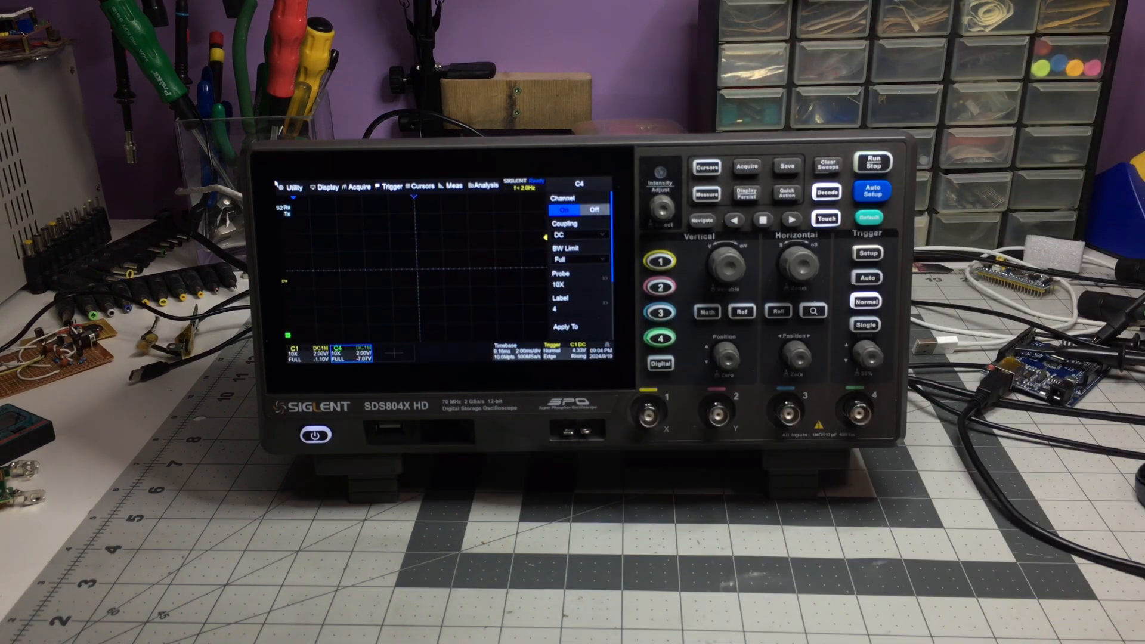
{"action": "left_click", "coordinate": [326, 186]}
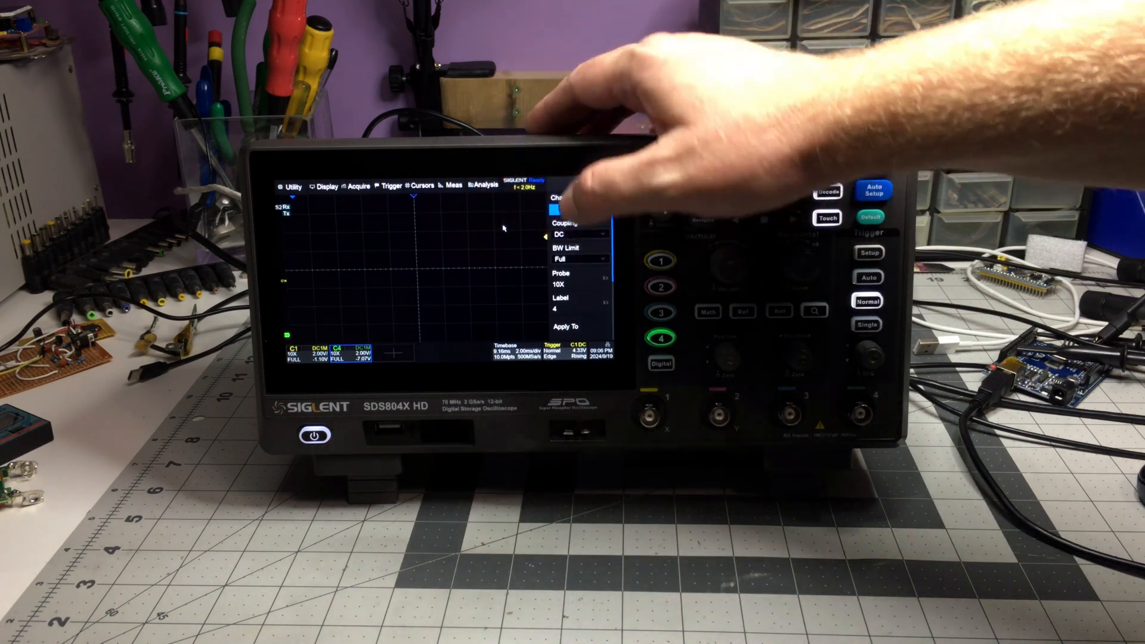
{"action": "left_click", "coordinate": [323, 186]}
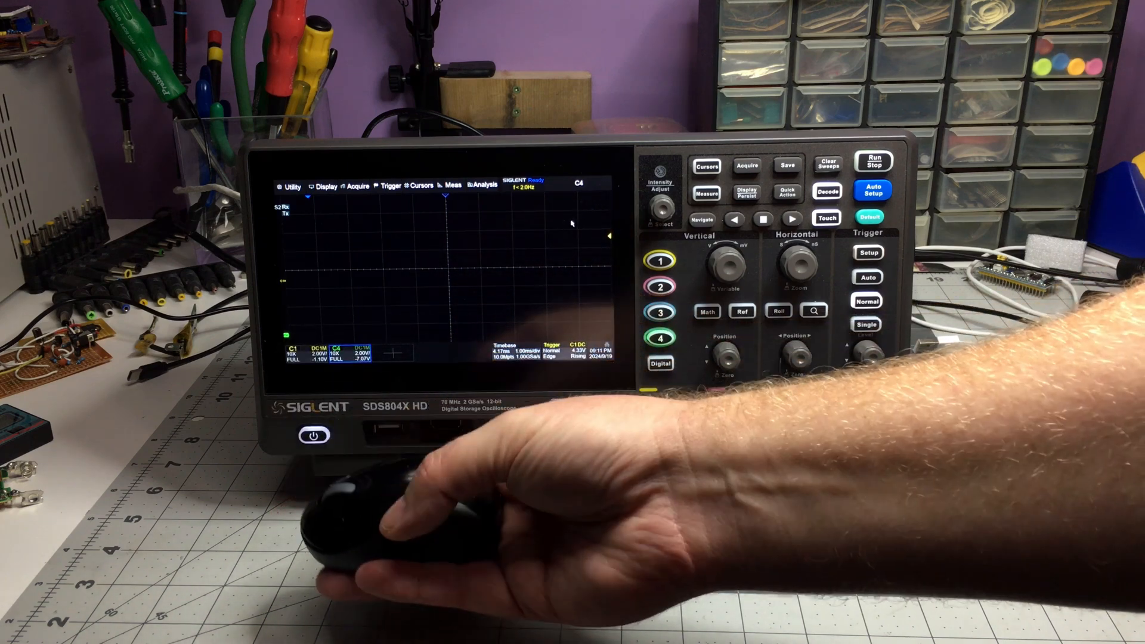
{"action": "left_click", "coordinate": [290, 185]}
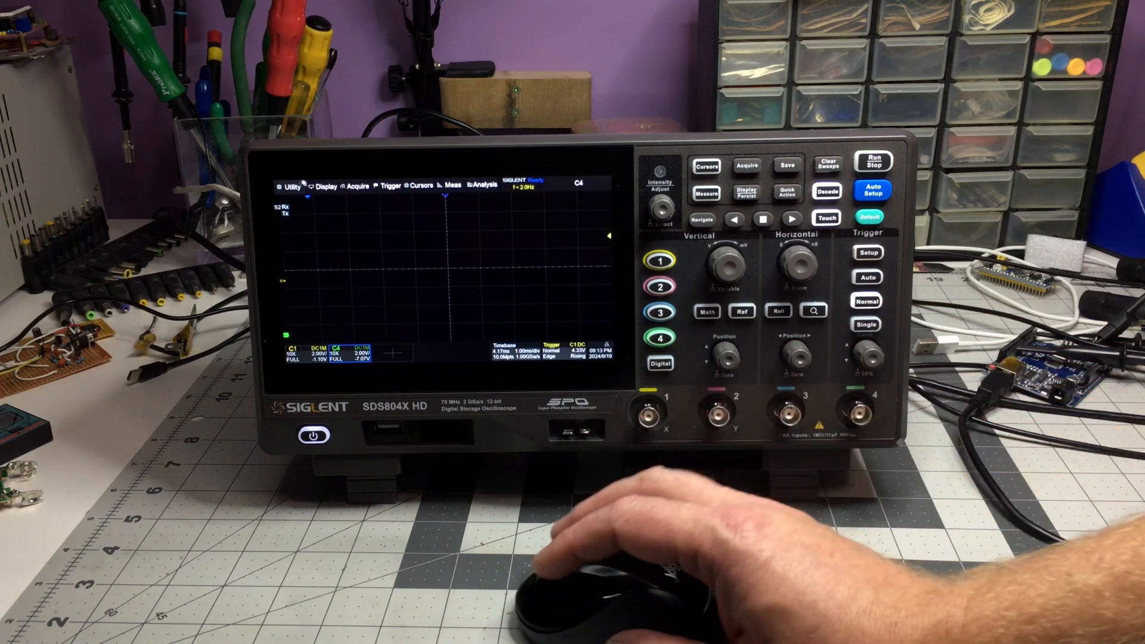
{"action": "mouse_move", "coordinate": [613, 563]}
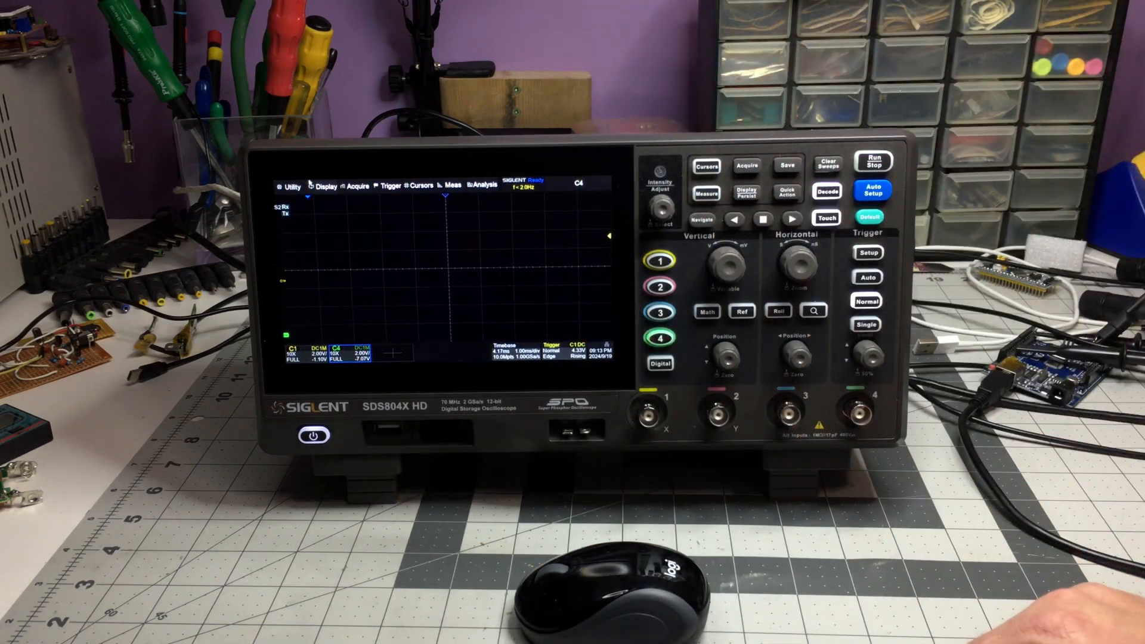